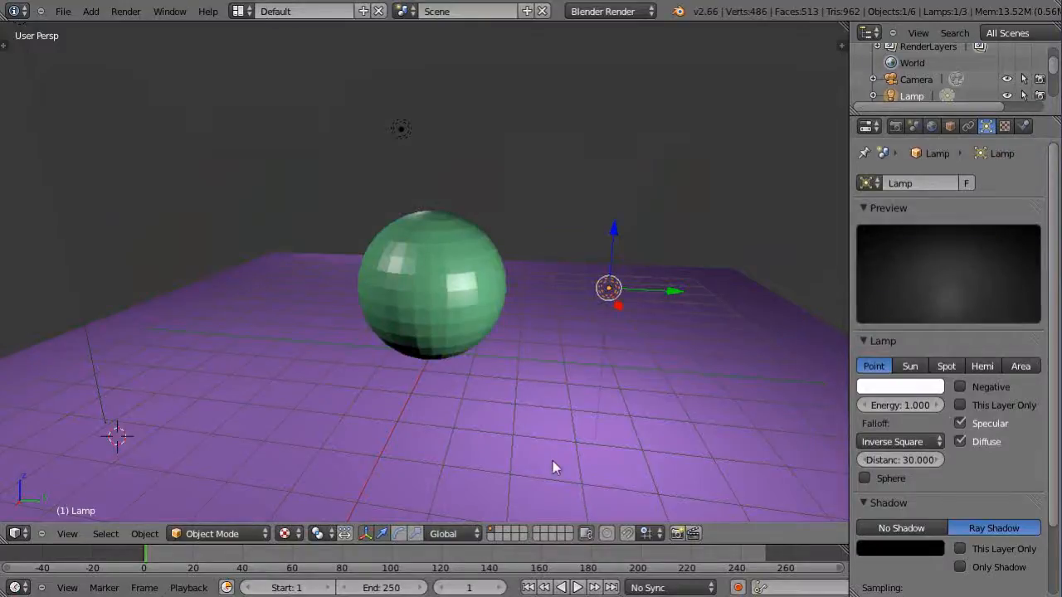
{"action": "mouse_move", "coordinate": [567, 438]}
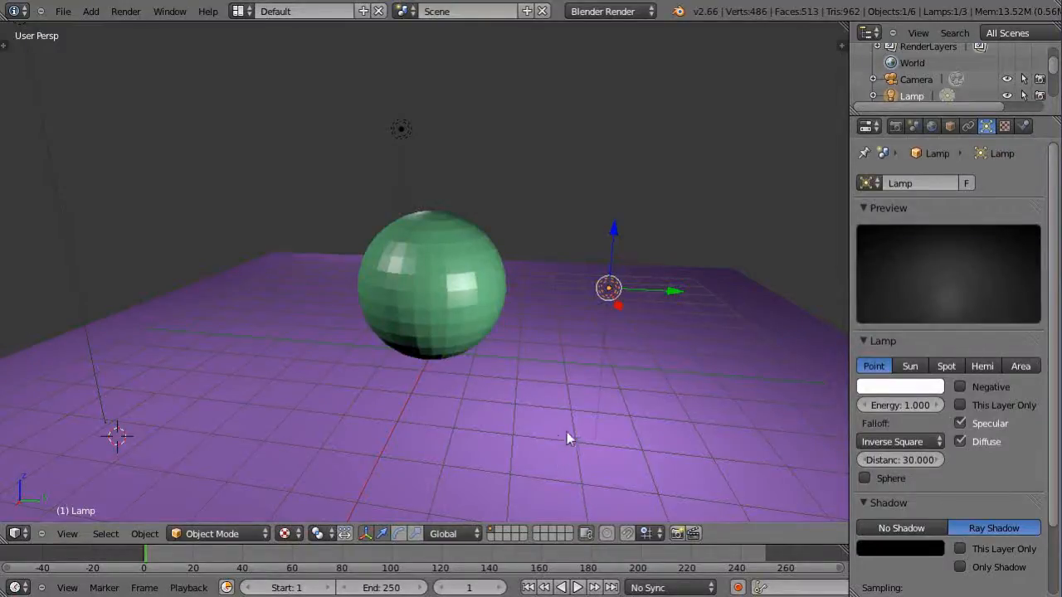
{"action": "mouse_move", "coordinate": [501, 310]}
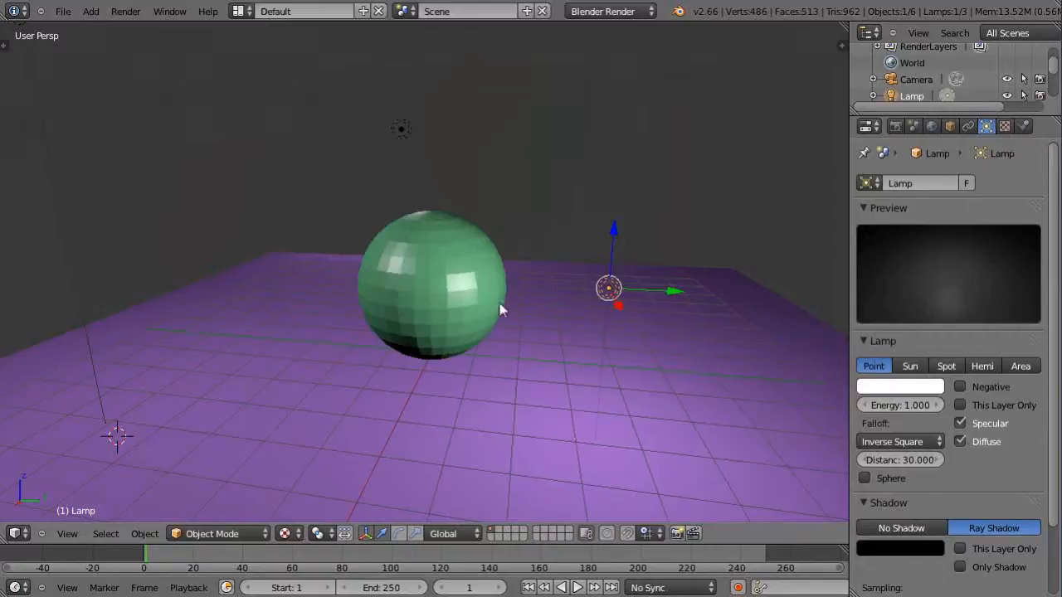
{"action": "mouse_move", "coordinate": [594, 30]}
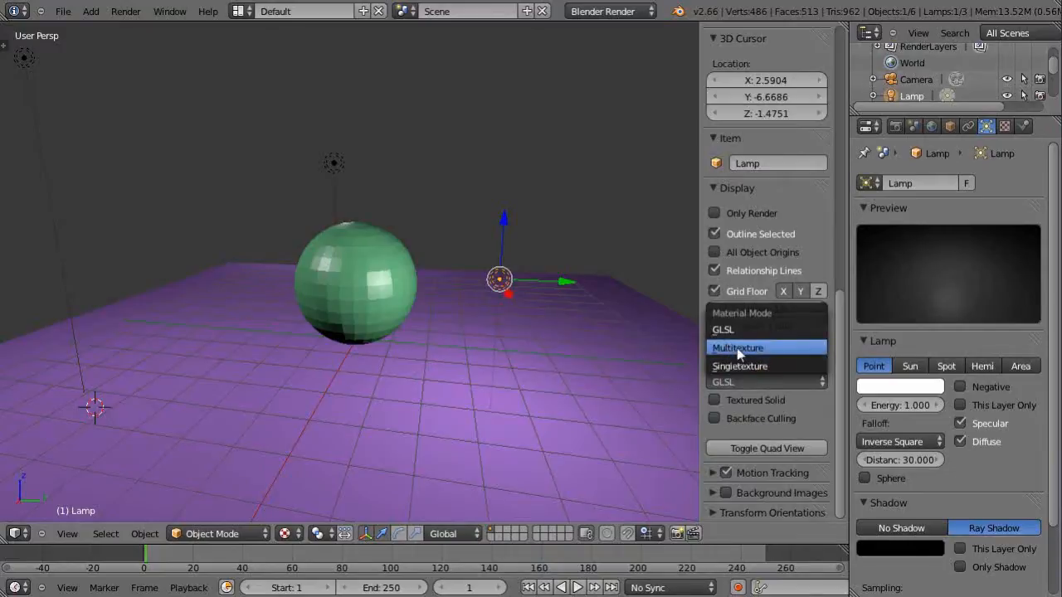
Lower the sphere material's specular intensity to 0.505 and reposition the lamp
{"action": "left_click", "coordinate": [737, 348]}
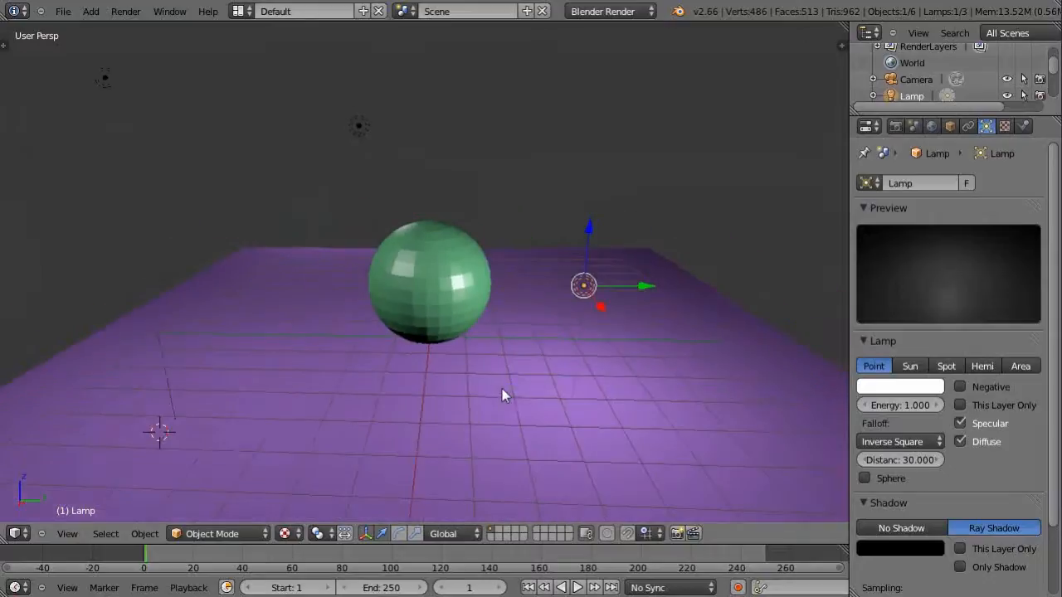
{"action": "mouse_move", "coordinate": [512, 389]}
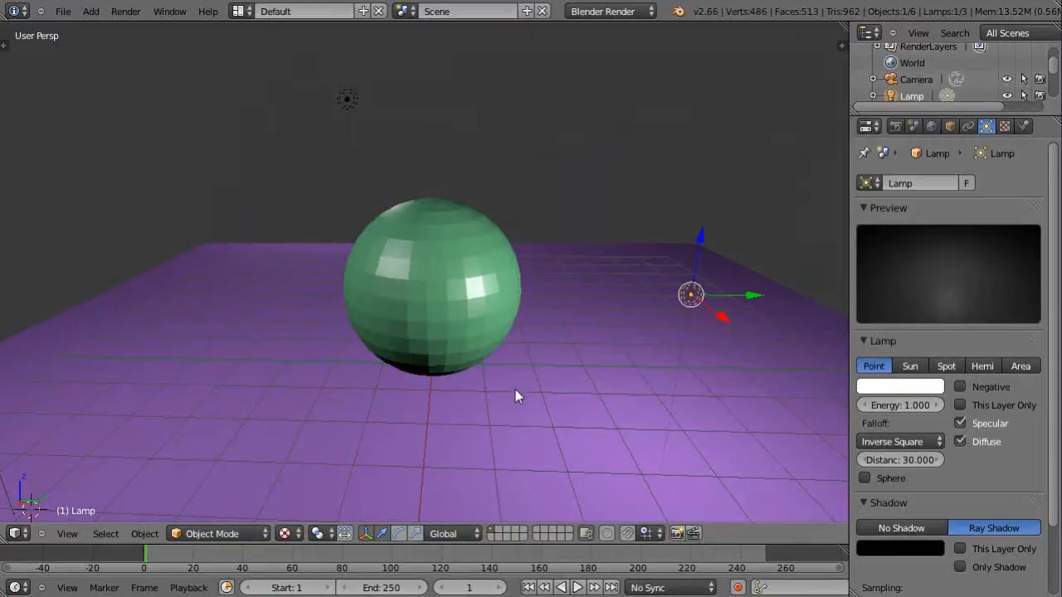
{"action": "mouse_move", "coordinate": [355, 268]}
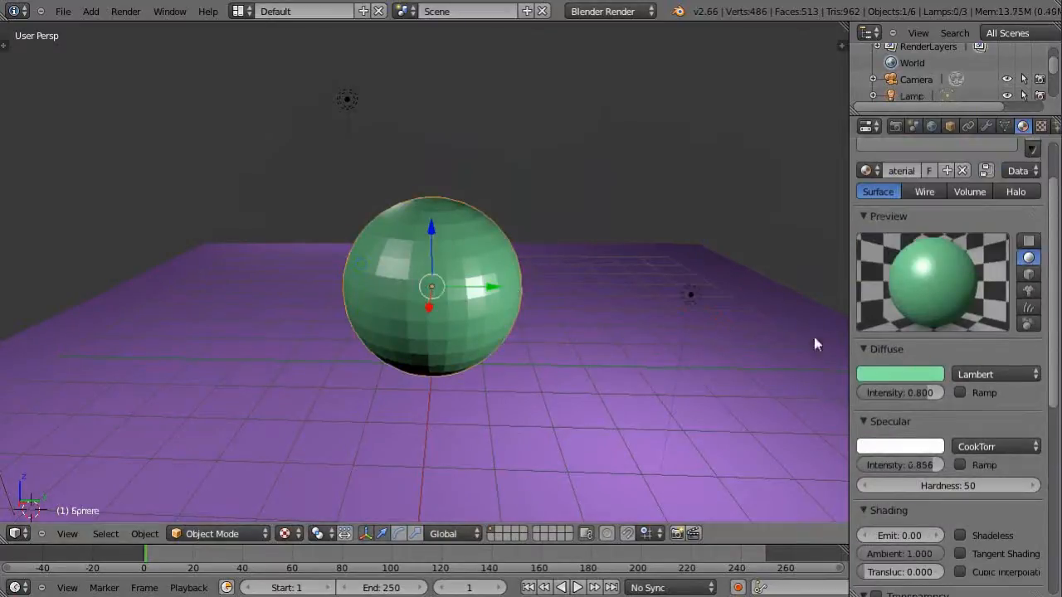
{"action": "left_click_drag", "start_coordinate": [930, 465], "coordinate": [913, 465]}
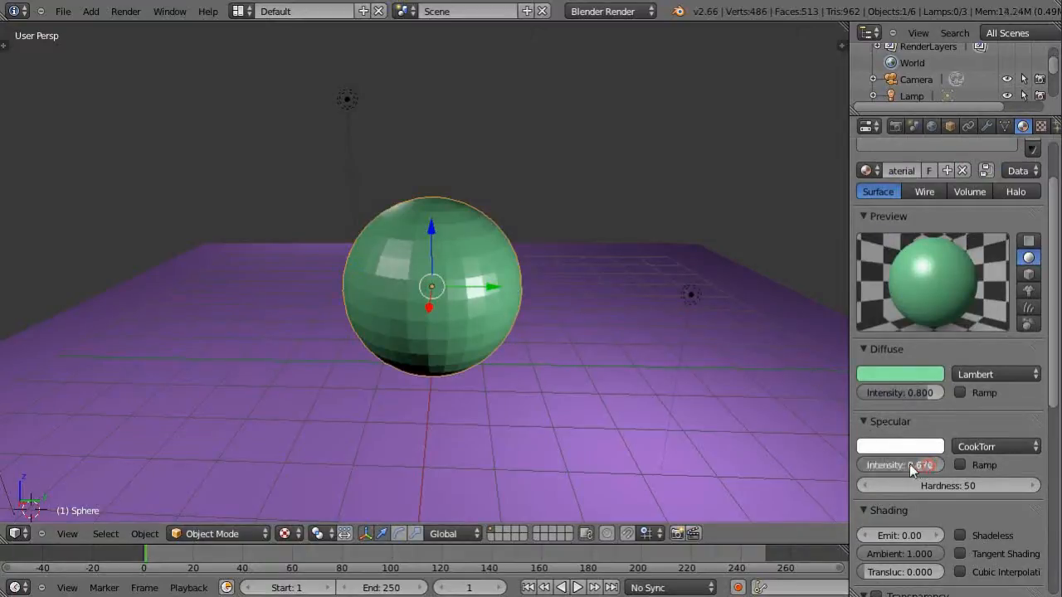
{"action": "left_click_drag", "start_coordinate": [926, 464], "coordinate": [899, 465]}
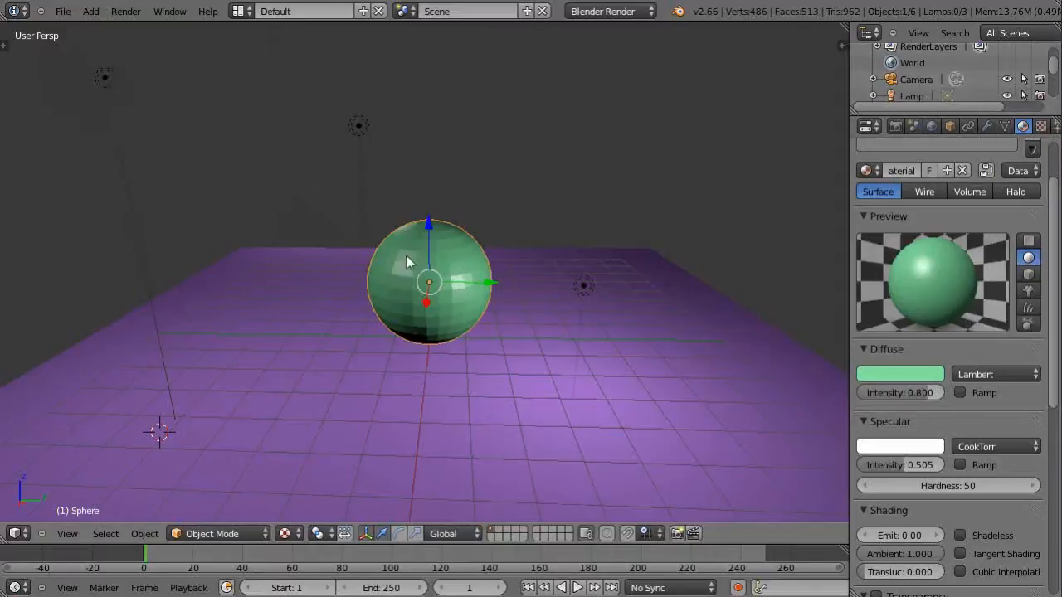
{"action": "mouse_move", "coordinate": [584, 296]}
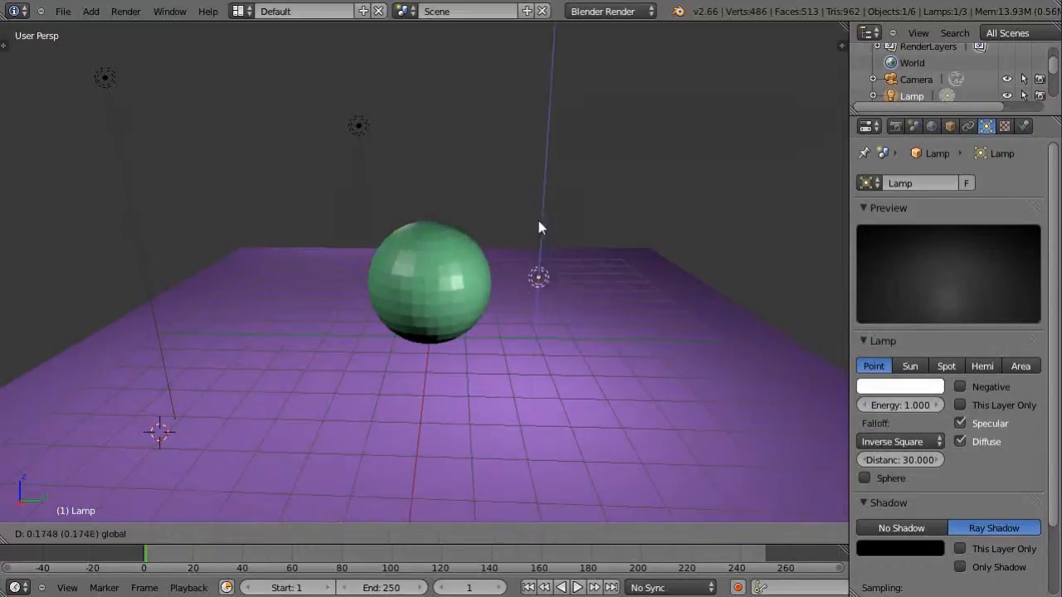
{"action": "left_click", "coordinate": [538, 285]}
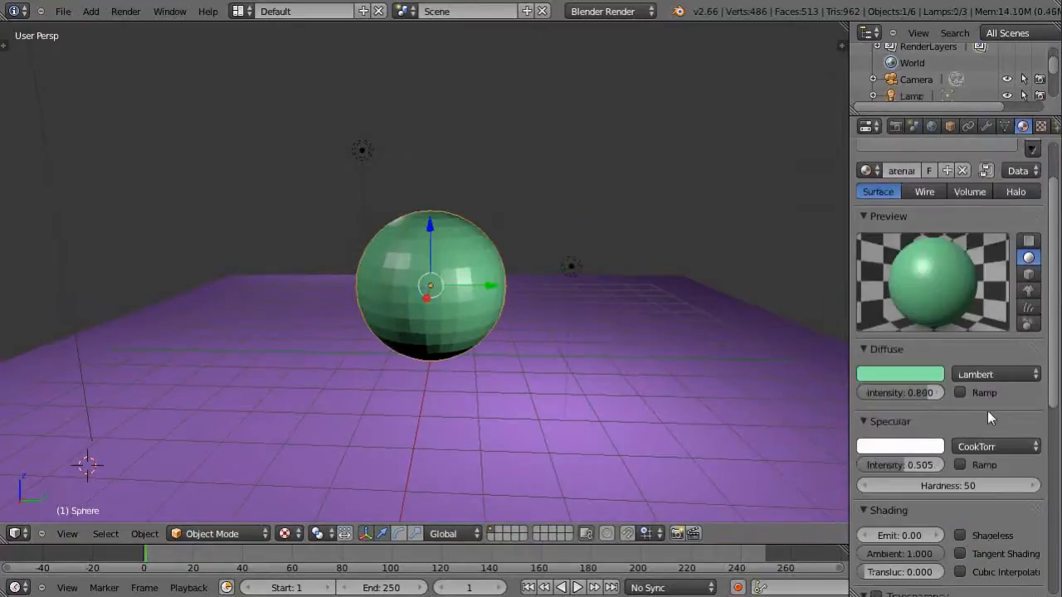
{"action": "left_click", "coordinate": [995, 375]}
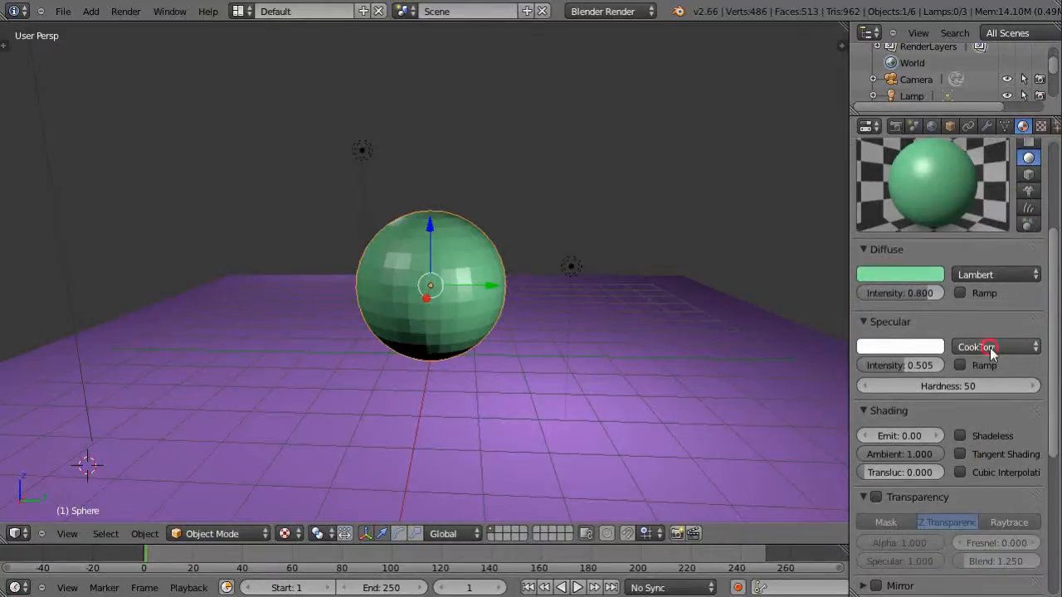
{"action": "left_click", "coordinate": [993, 347]}
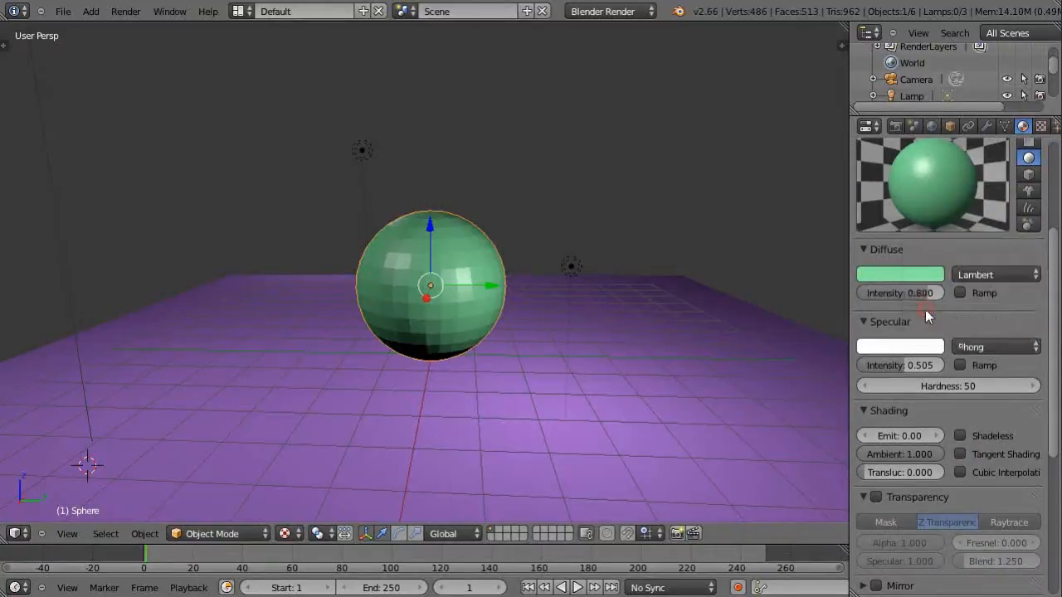
{"action": "left_click", "coordinate": [994, 346]}
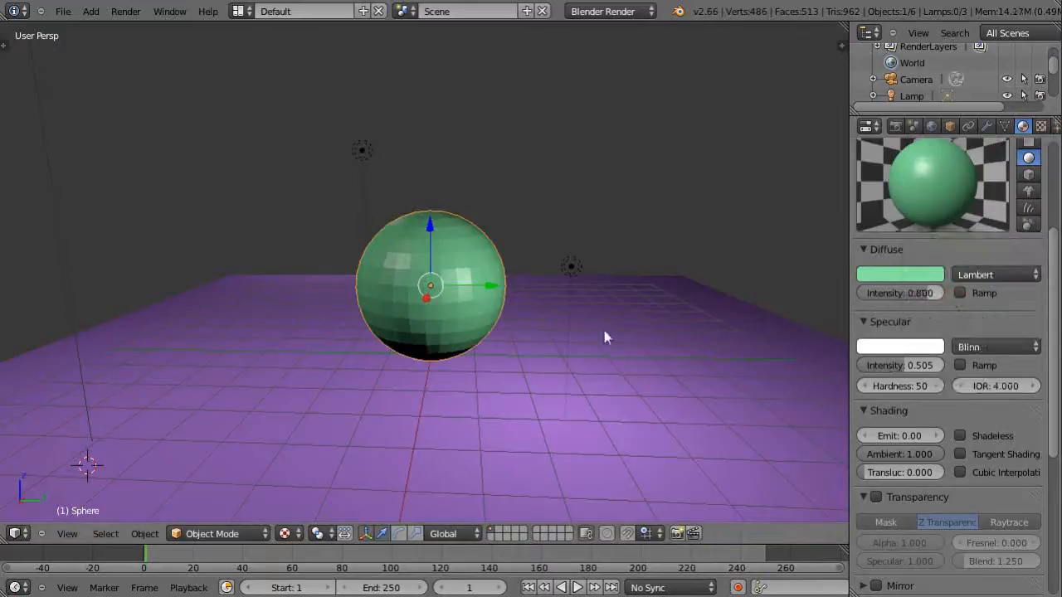
{"action": "left_click", "coordinate": [996, 347]}
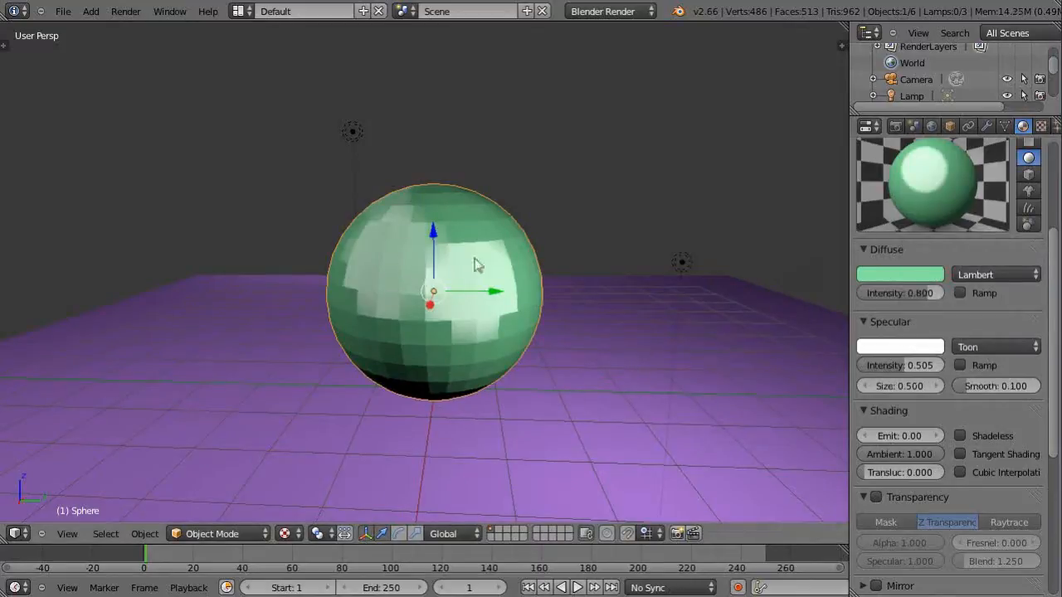
{"action": "left_click", "coordinate": [996, 346]}
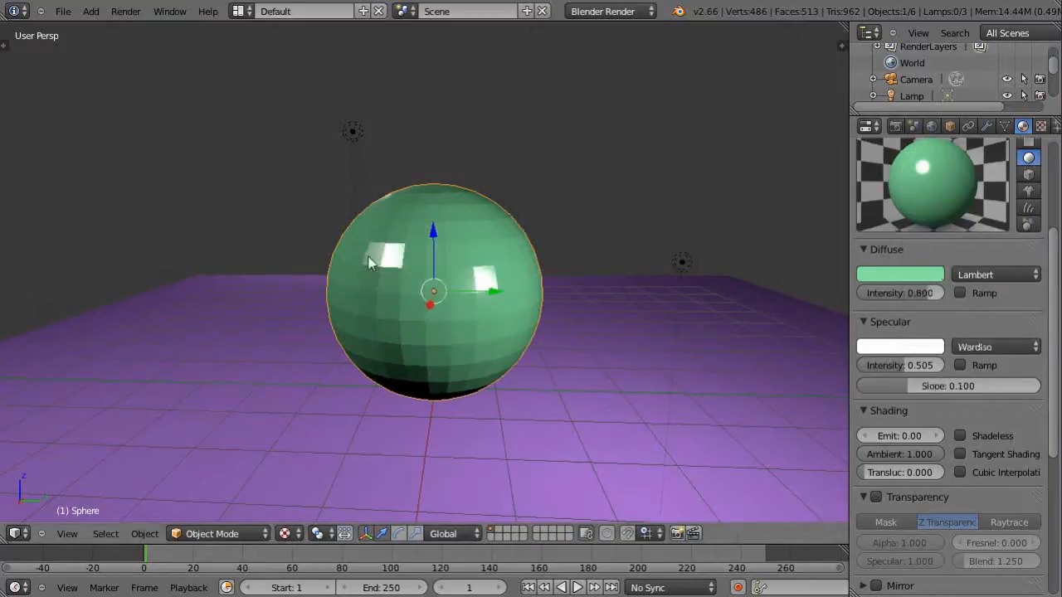
{"action": "left_click", "coordinate": [996, 347]}
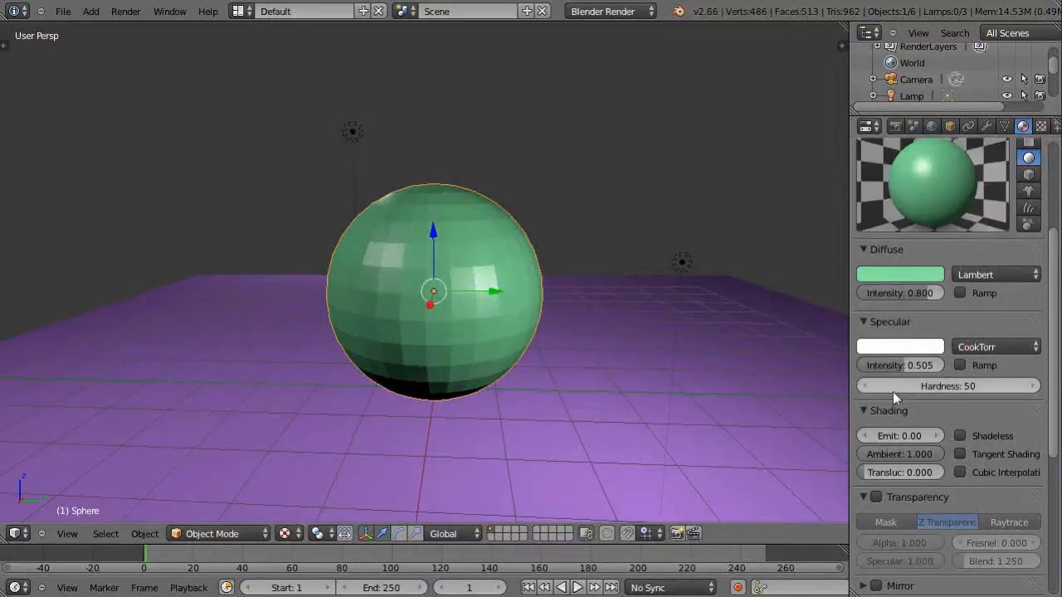
Set the sphere's specular hardness to 104 at intensity 1.000, then select the lamp
{"action": "left_click", "coordinate": [948, 385]}
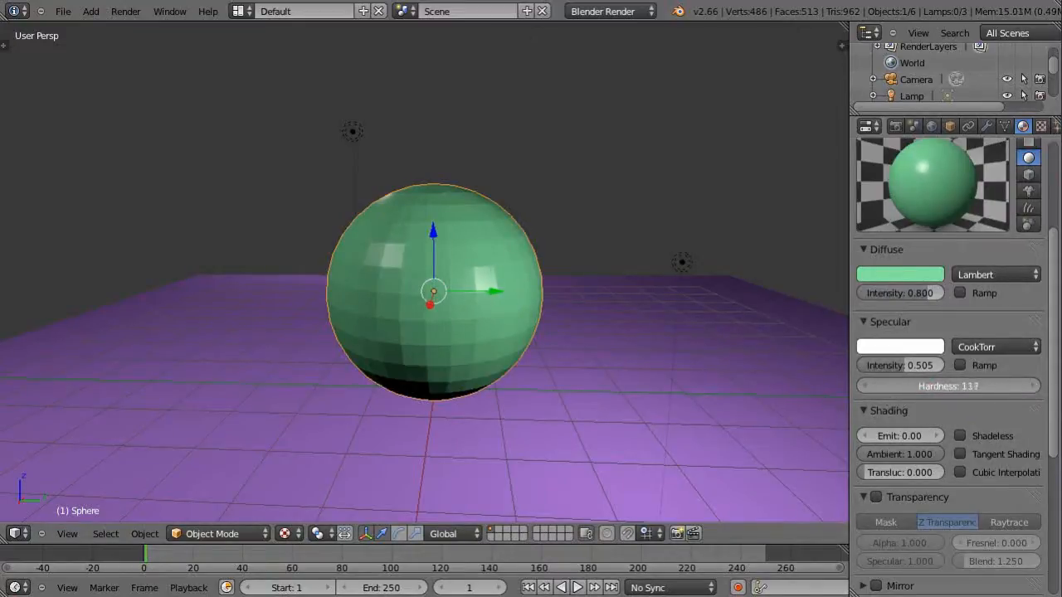
{"action": "left_click_drag", "start_coordinate": [979, 385], "coordinate": [930, 385]}
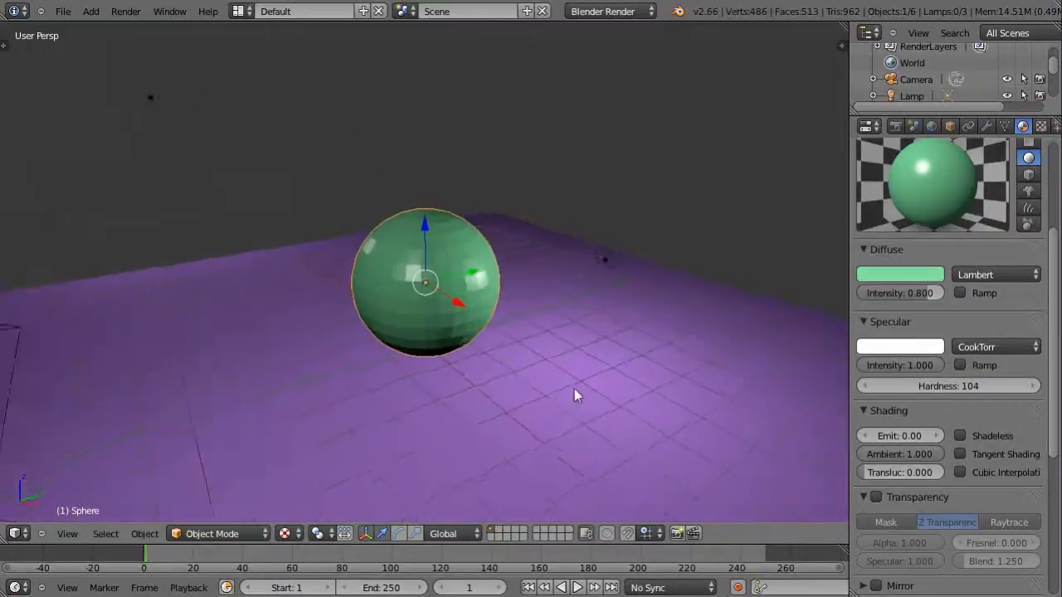
{"action": "scroll", "scroll_direction": "up", "scroll_amount": 3}
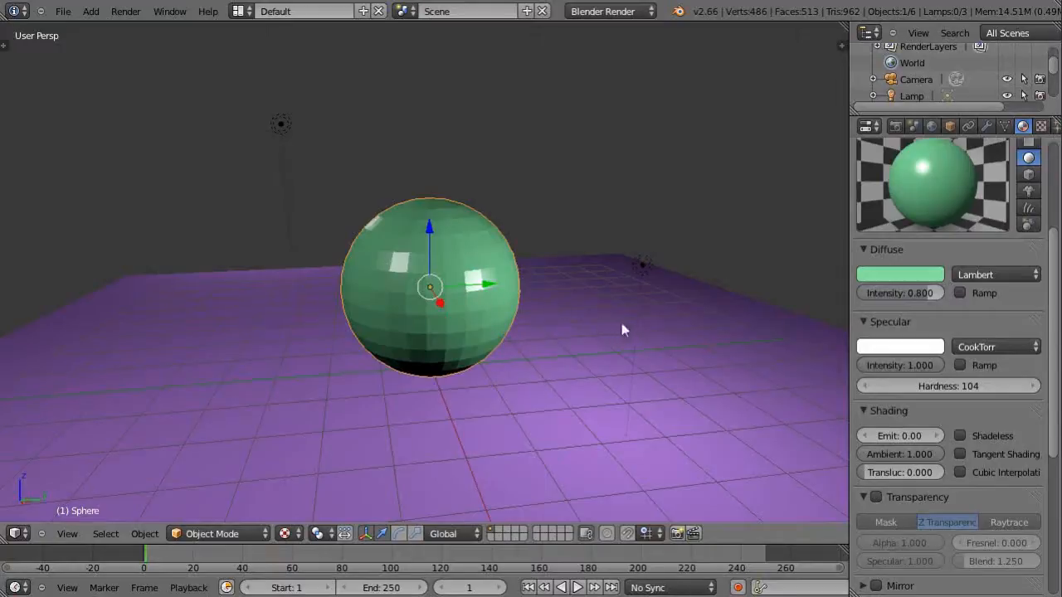
{"action": "mouse_move", "coordinate": [480, 279]}
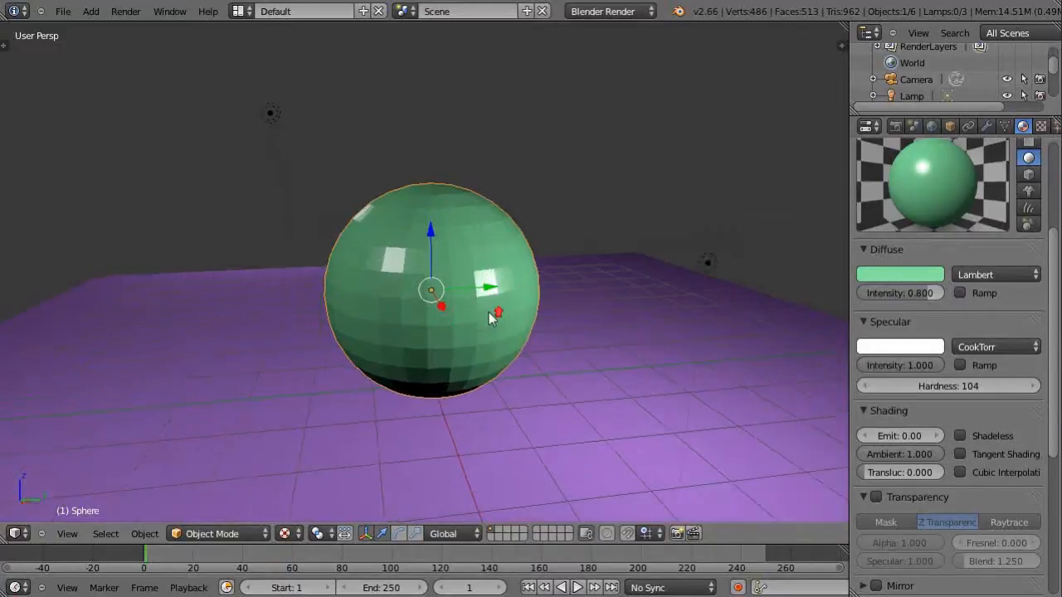
{"action": "left_click", "coordinate": [707, 262]}
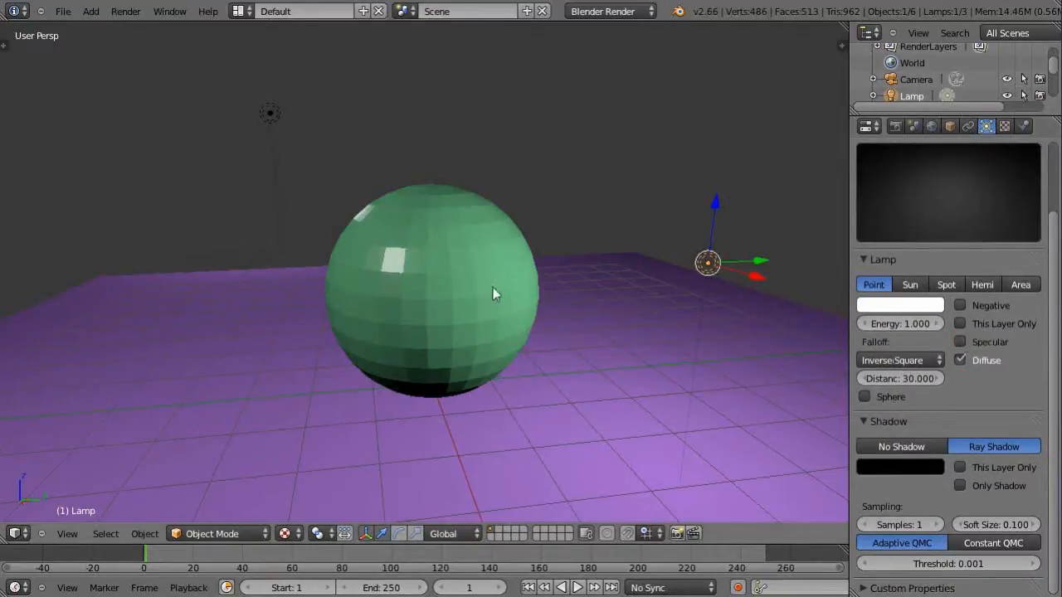
Toggle the lamp's Specular option off and back on, then reselect the sphere
{"action": "left_click", "coordinate": [959, 342]}
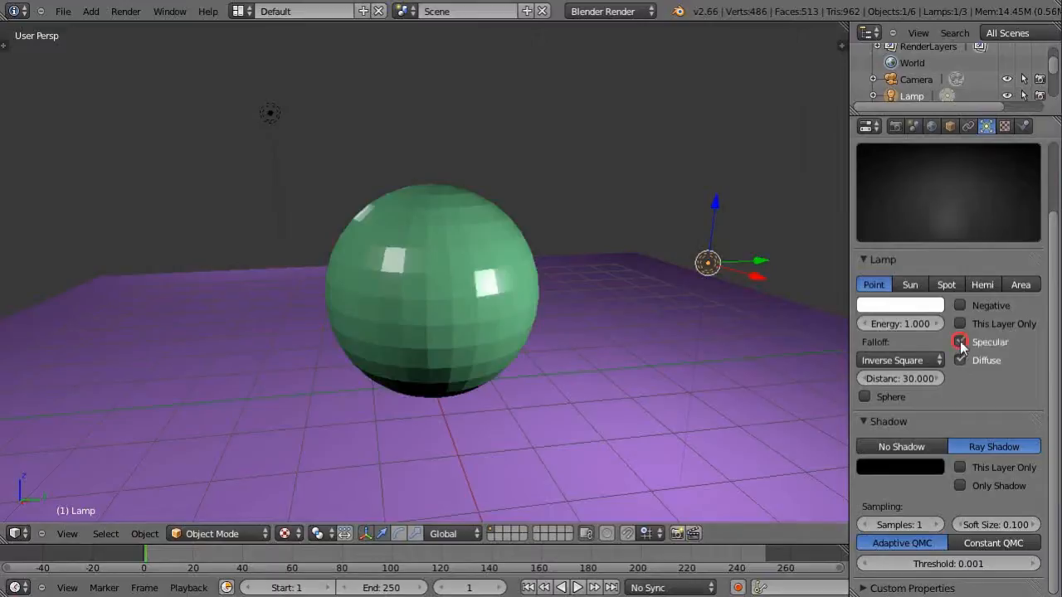
{"action": "left_click", "coordinate": [960, 342]}
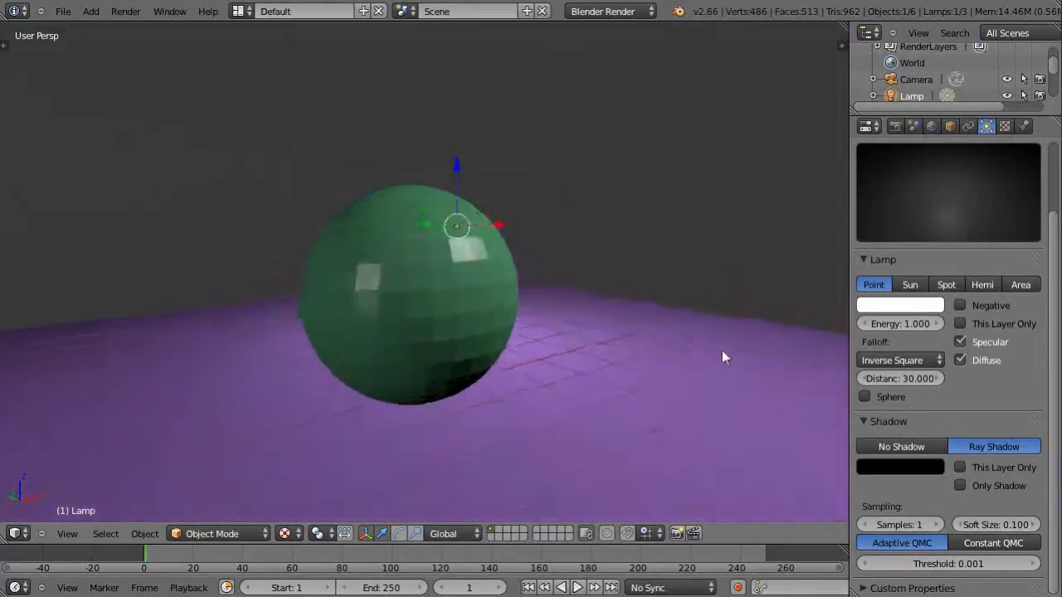
{"action": "left_click_drag", "start_coordinate": [723, 357], "coordinate": [600, 379]}
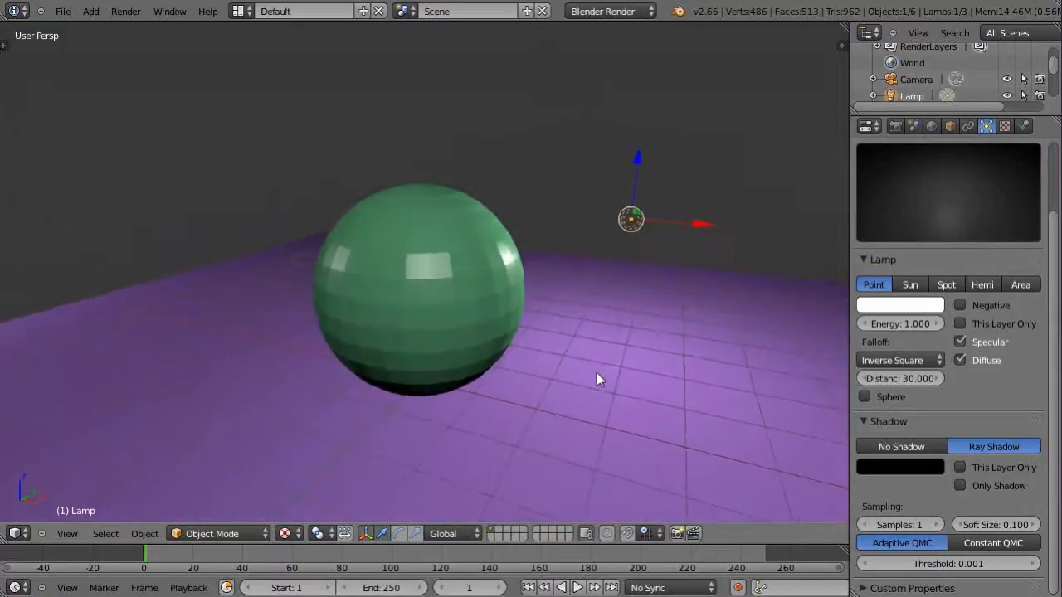
{"action": "left_click", "coordinate": [418, 291]}
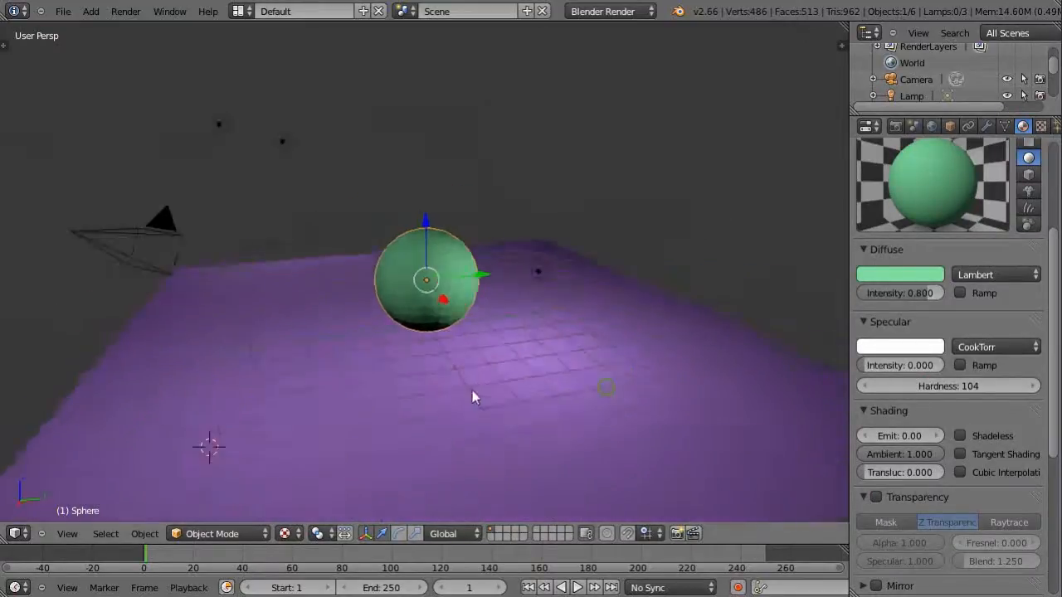
Orbit the viewport to view the highlight-free sphere from higher up
{"action": "left_click_drag", "start_coordinate": [475, 397], "coordinate": [588, 328]}
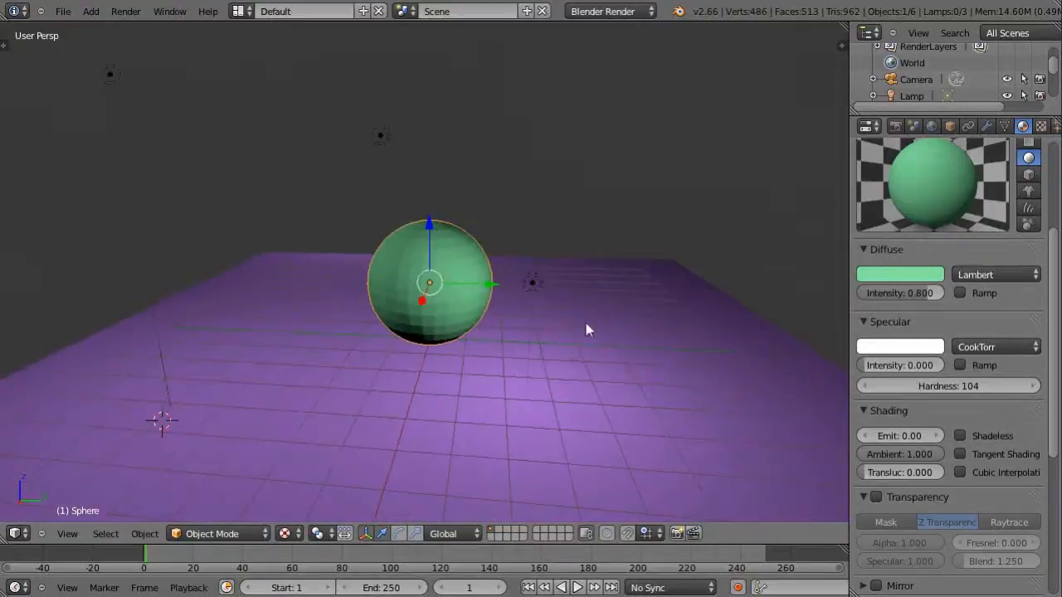